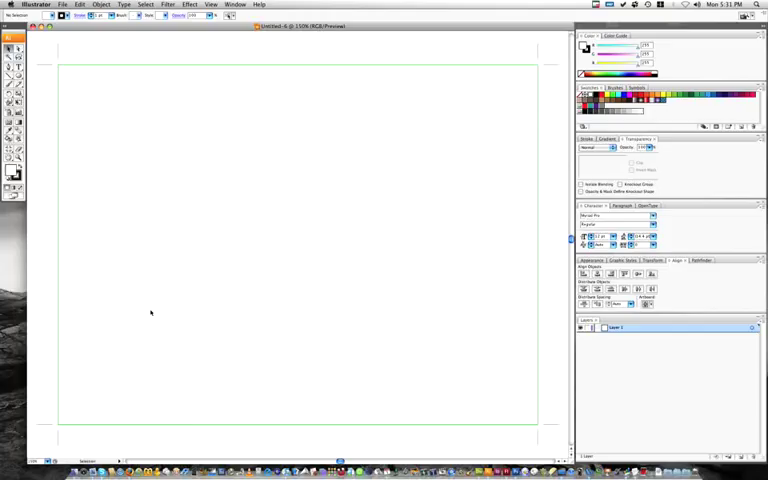
mouse_move(180, 154)
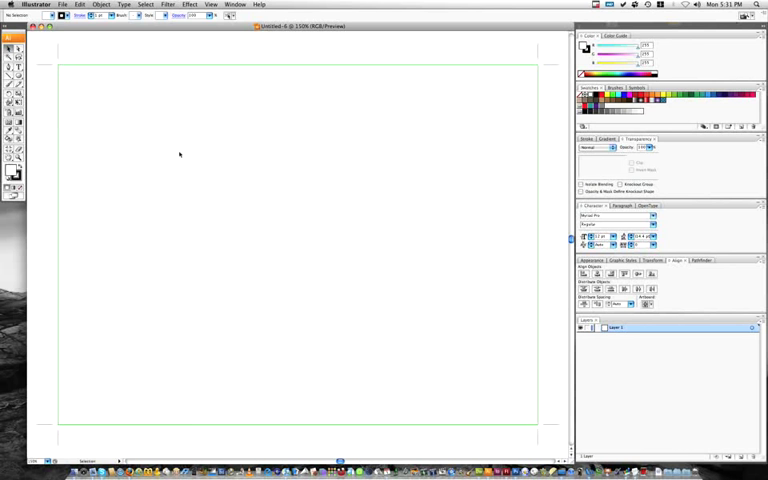
mouse_move(212, 32)
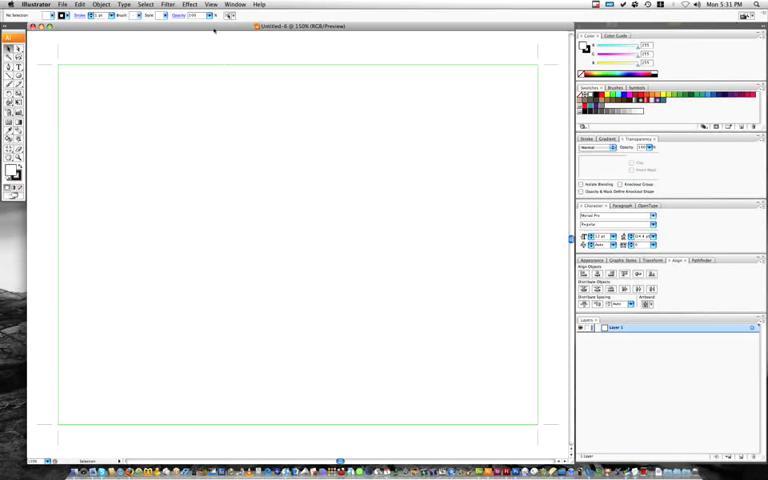
Turn on the rulers via the View menu to prepare for placing guides
left_click(210, 4)
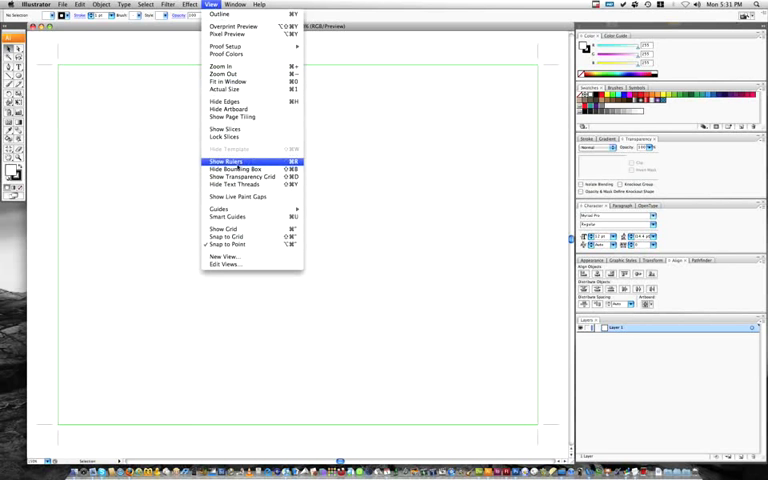
left_click(224, 160)
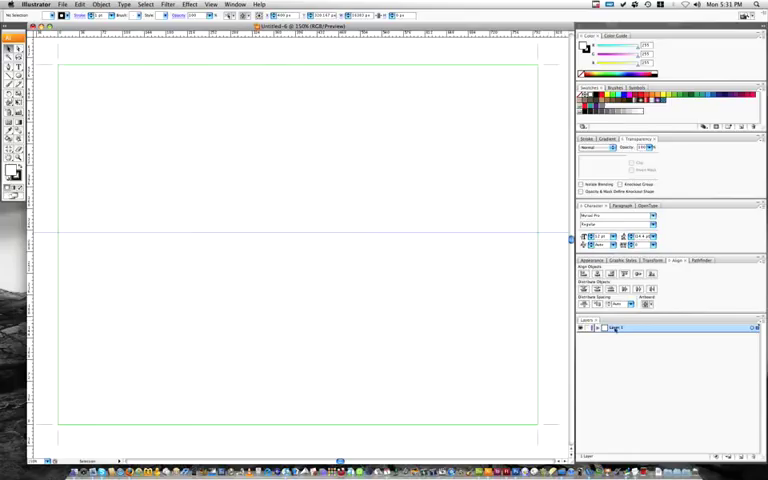
Rename the first layer, then name the new second layer and give it a red highlight colour
double_click(616, 328)
type("Guide")
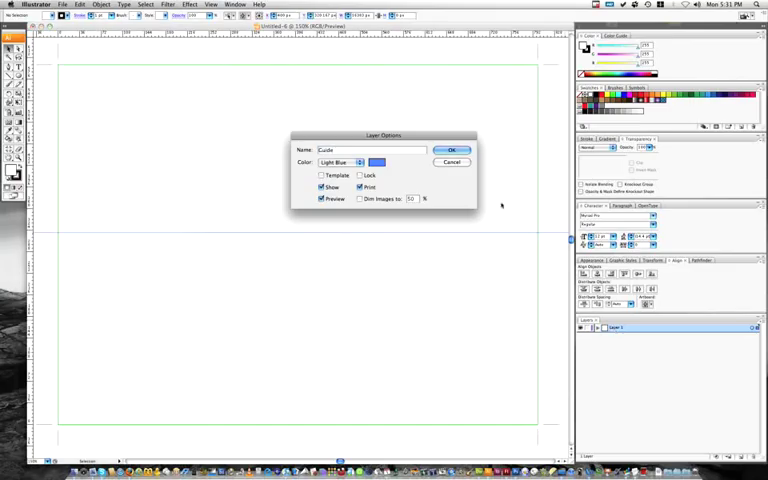
left_click(452, 150)
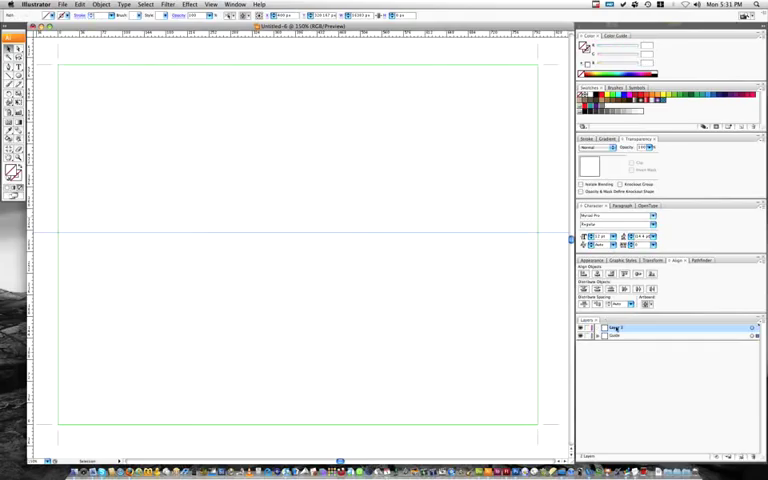
double_click(620, 328)
type("Record")
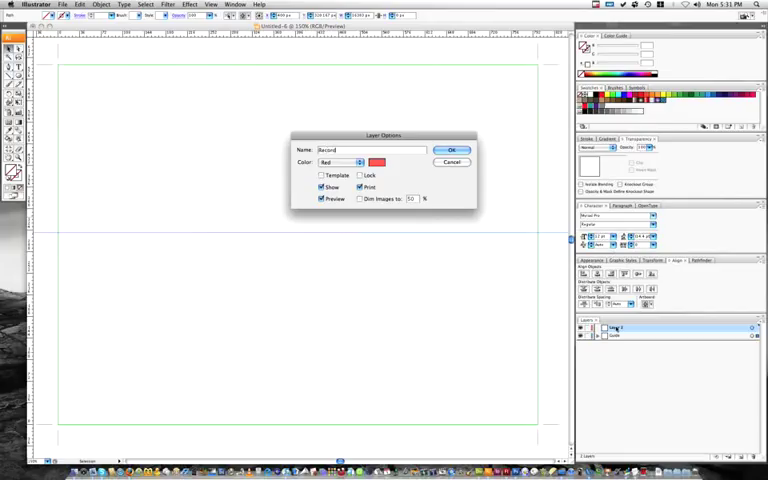
left_click(452, 150)
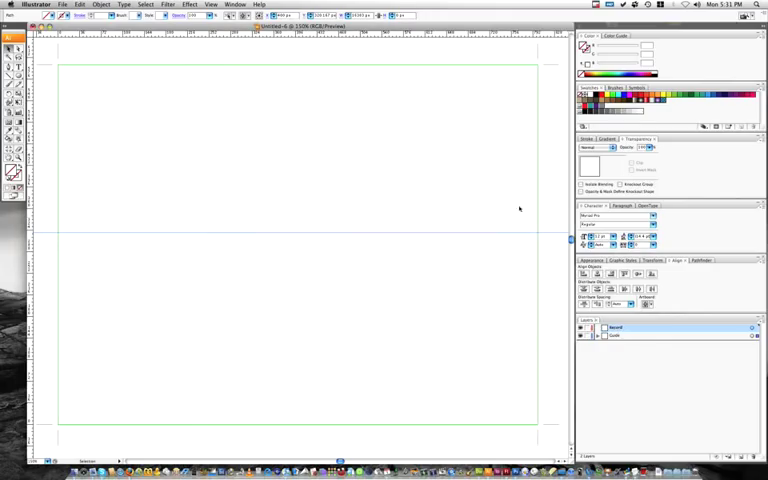
mouse_move(76, 164)
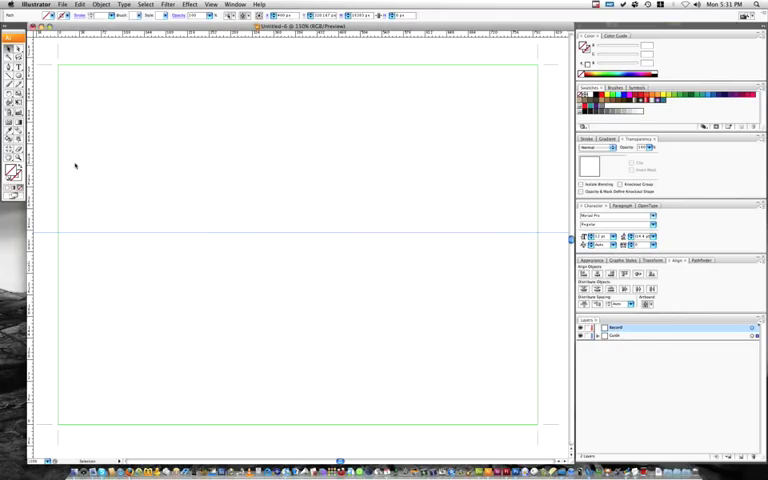
mouse_move(192, 148)
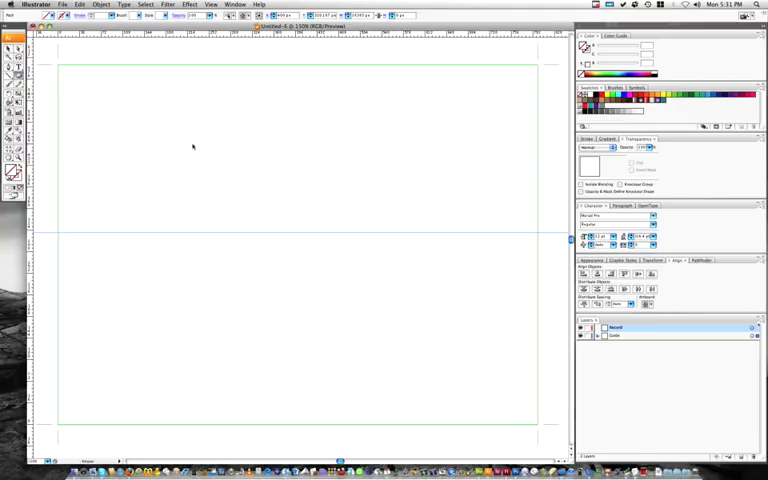
Create an exact-size circle centred on the guide and fill it dark grey
left_click(192, 146)
type("300")
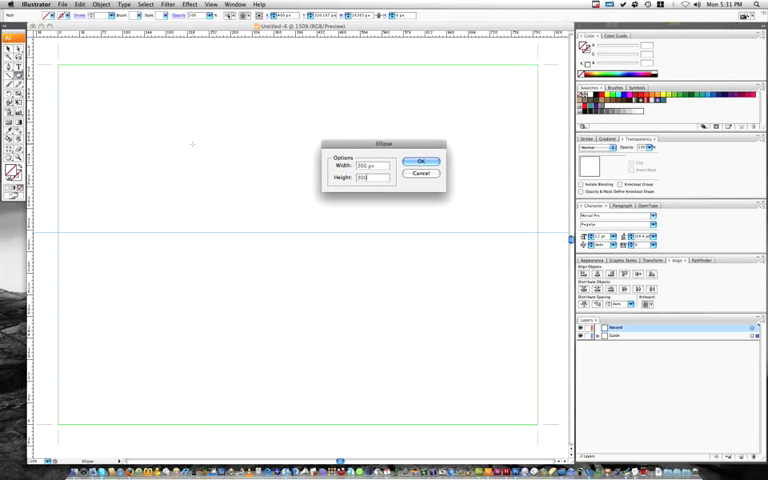
left_click(420, 160)
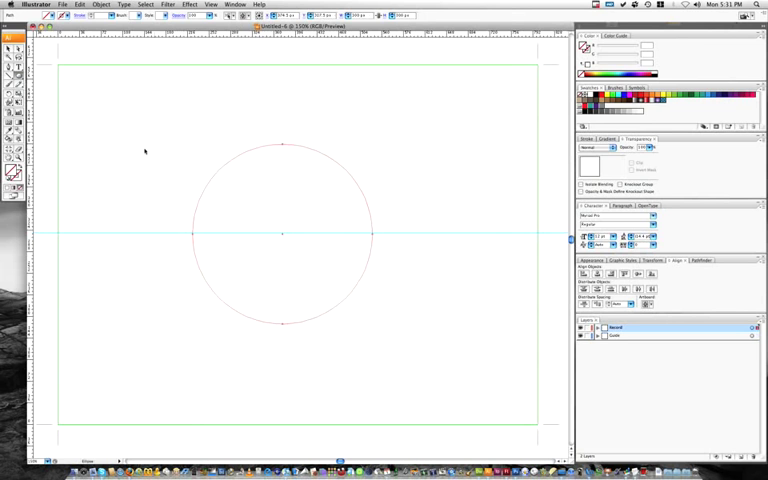
mouse_move(528, 120)
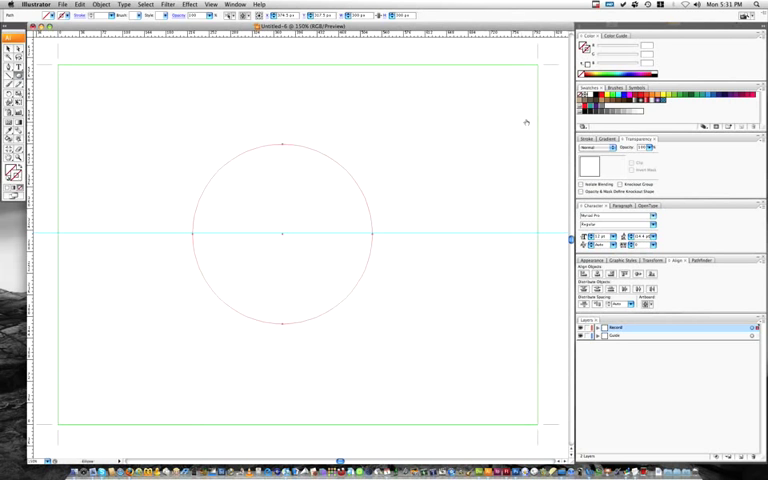
left_click(64, 172)
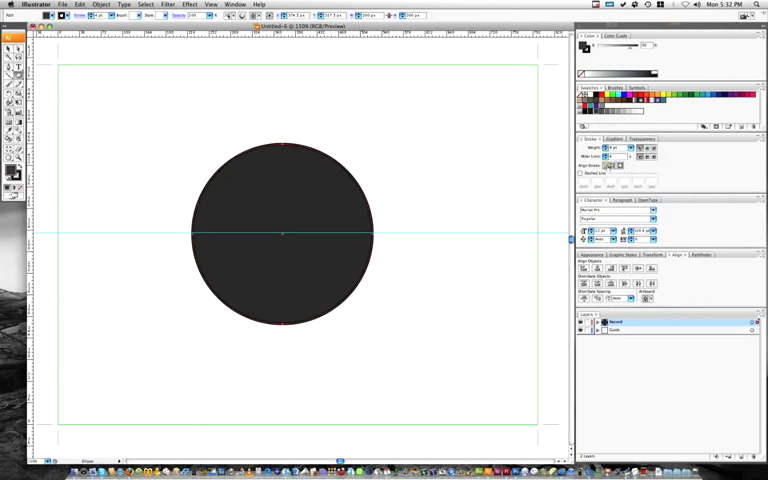
mouse_move(608, 166)
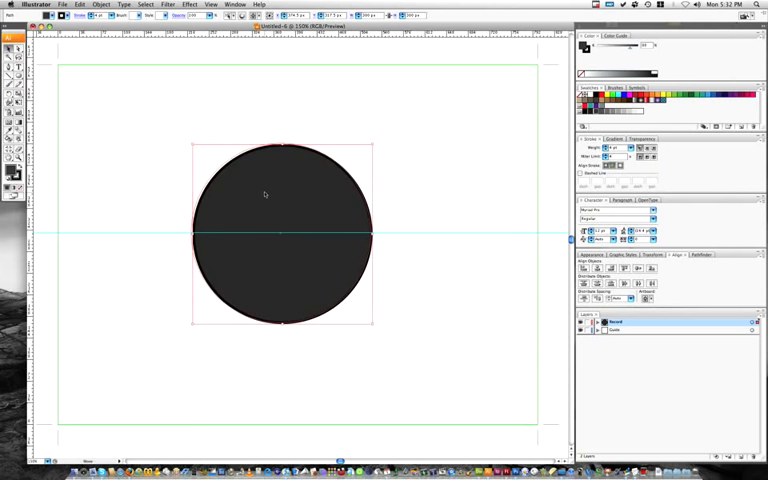
left_click(148, 190)
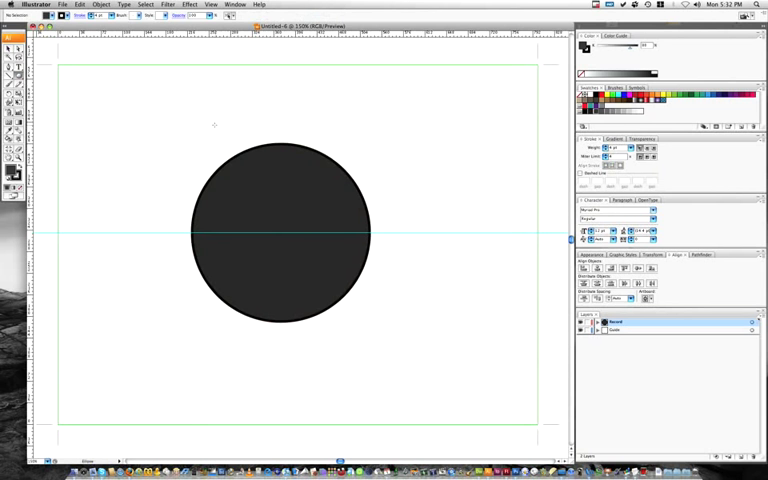
Draw a grey oval across the circle's top edge and select it for mirroring
left_click_drag(216, 130, 350, 204)
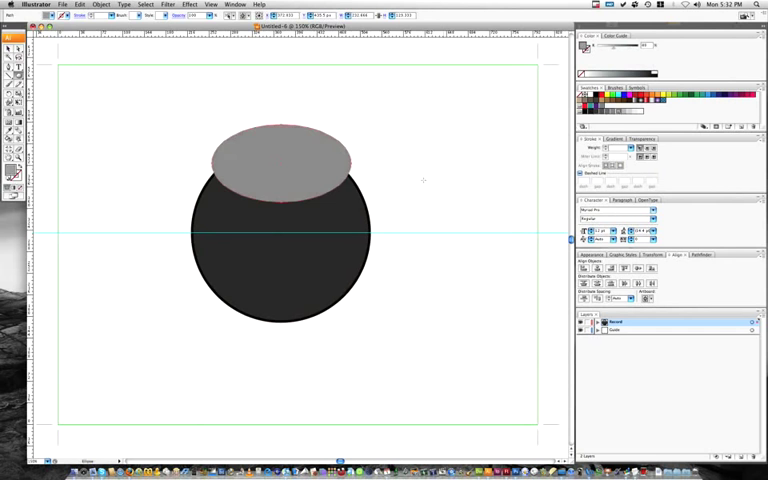
left_click(280, 160)
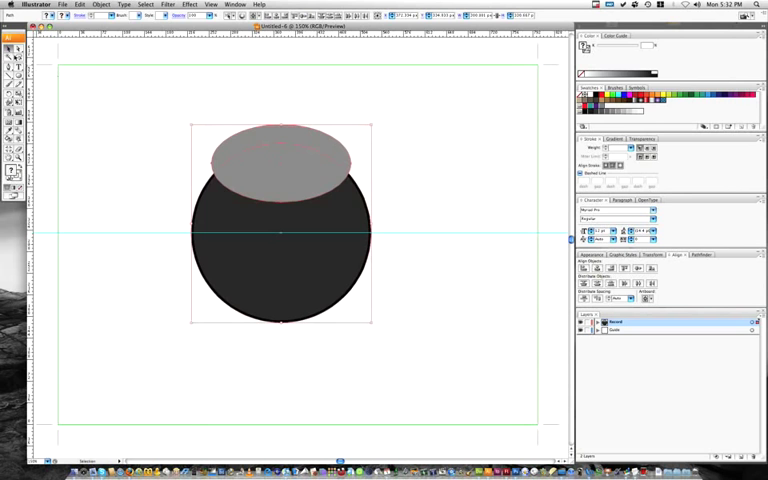
left_click(108, 164)
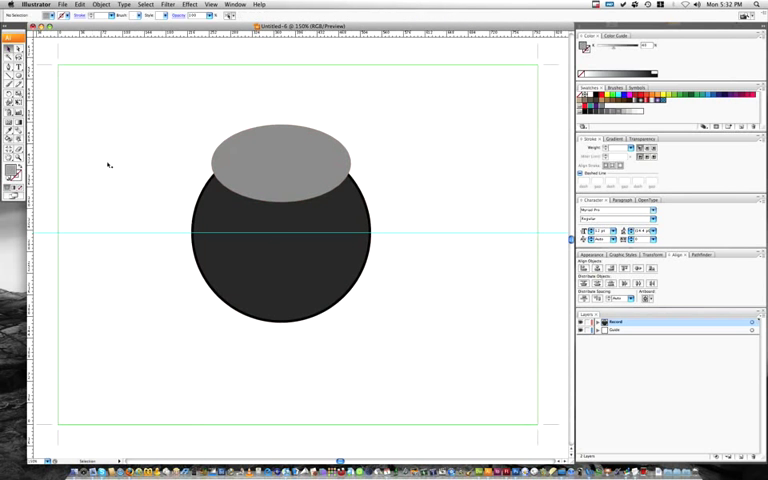
left_click(264, 172)
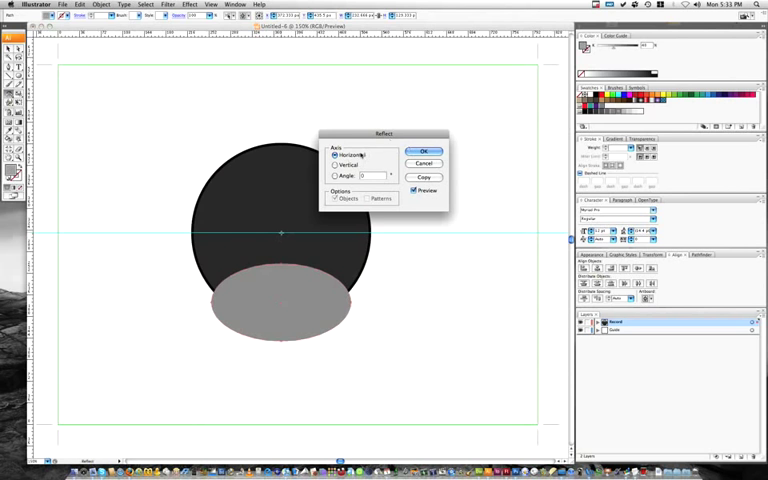
Reflect the grey oval across the horizontal axis as a copy over the circle's bottom edge
left_click(412, 190)
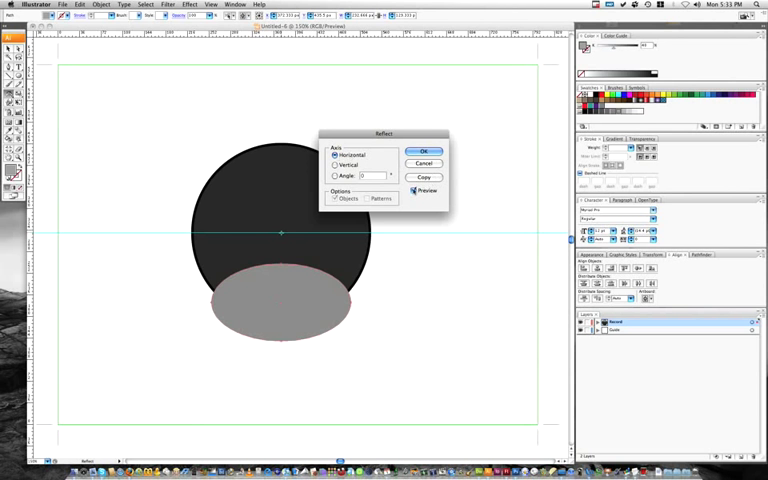
left_click(412, 192)
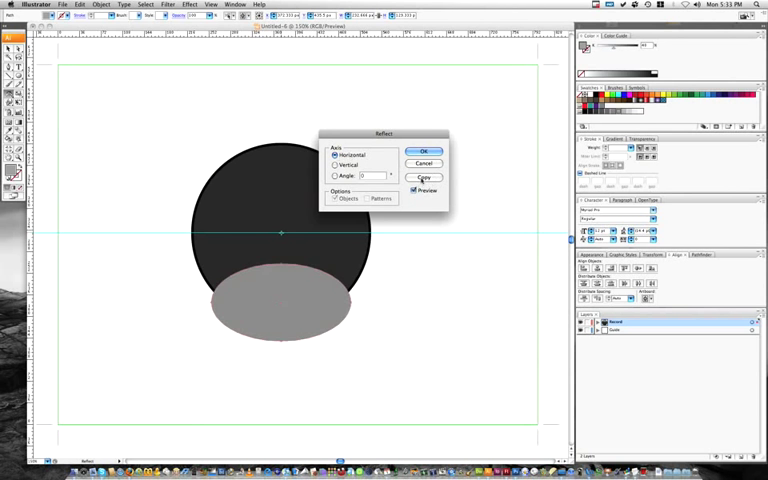
left_click(424, 176)
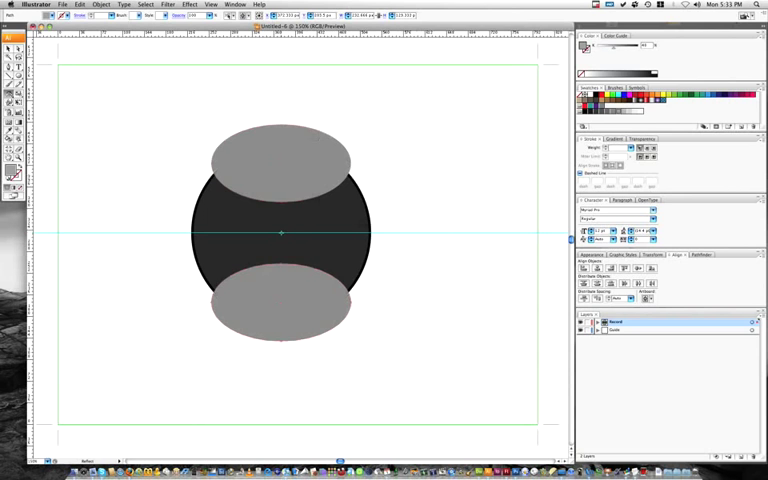
mouse_move(200, 132)
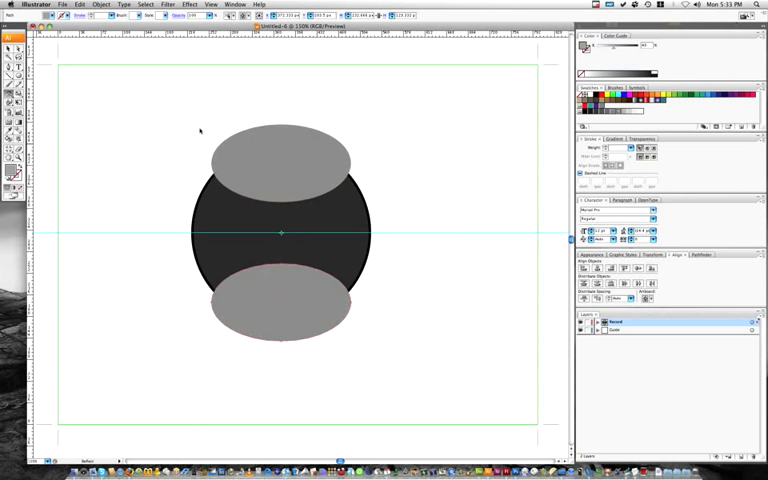
Apply a Gaussian blur to both grey ovals and adjust their transparency
left_click(280, 304)
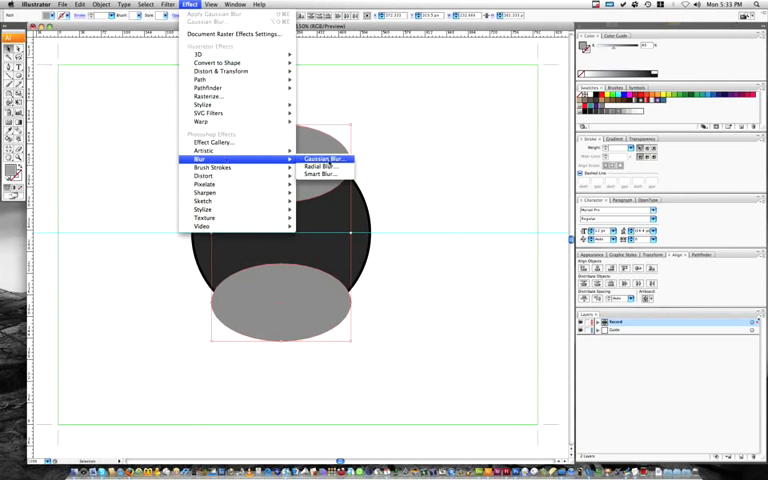
left_click(320, 156)
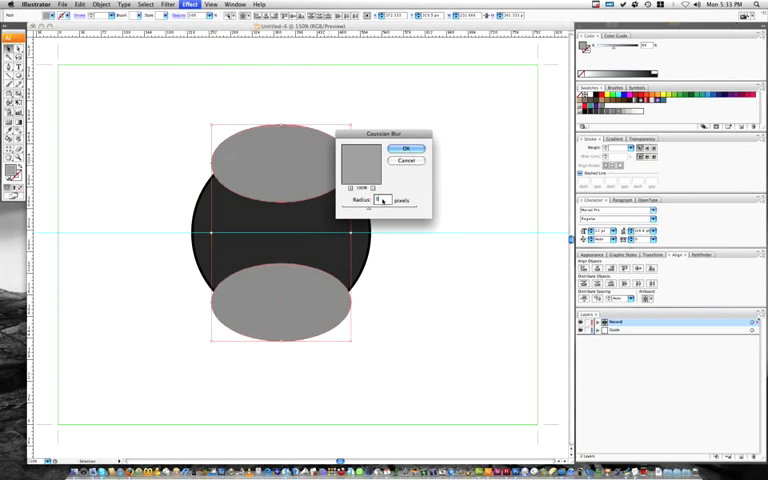
left_click(406, 148)
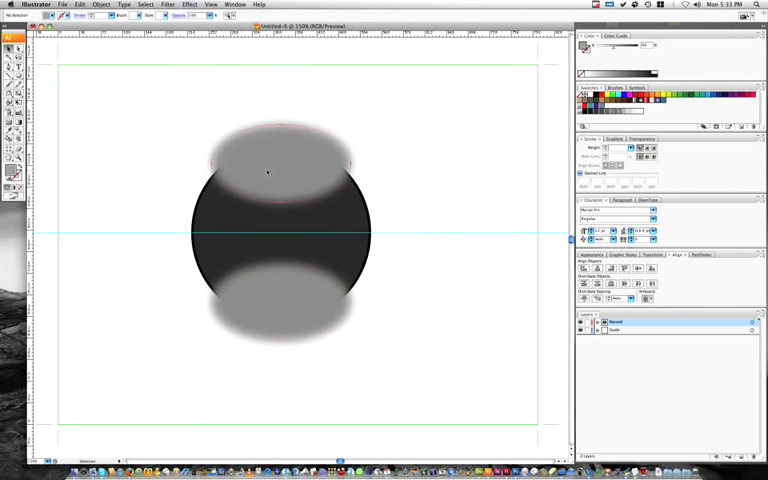
left_click(280, 236)
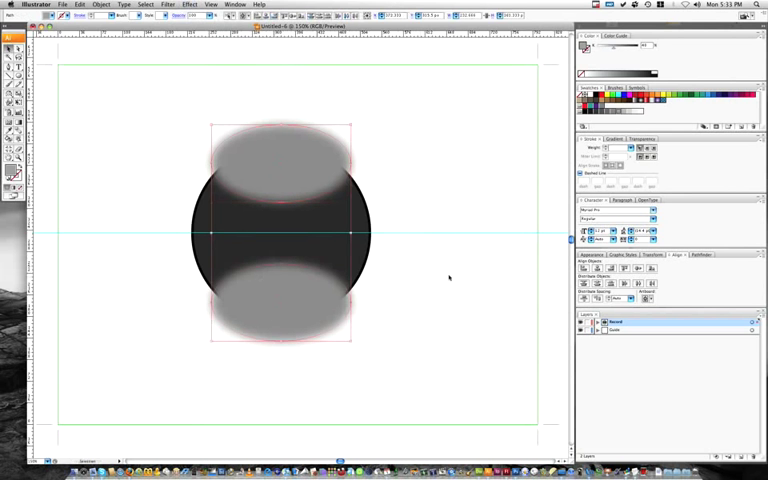
left_click(636, 138)
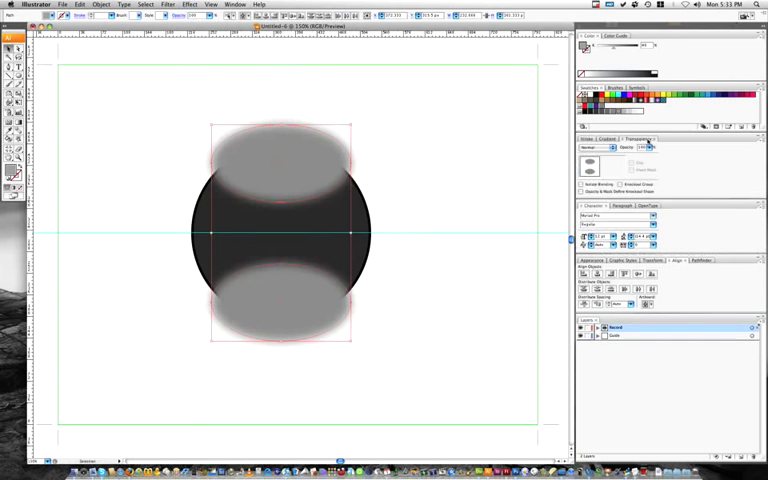
left_click(596, 148)
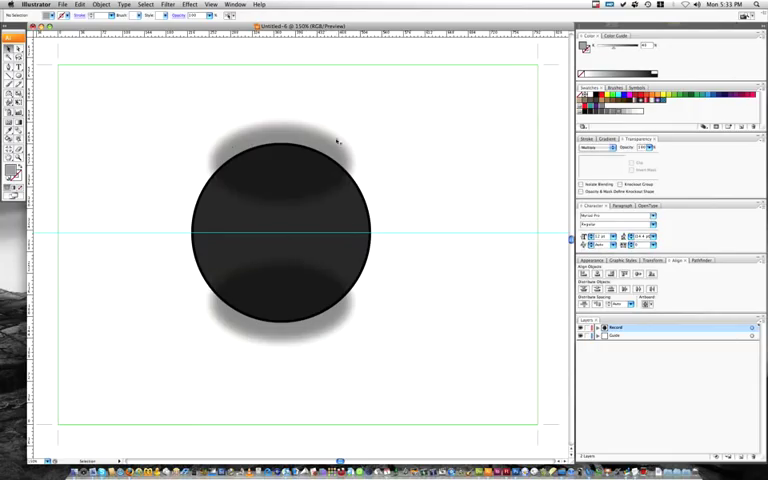
mouse_move(418, 332)
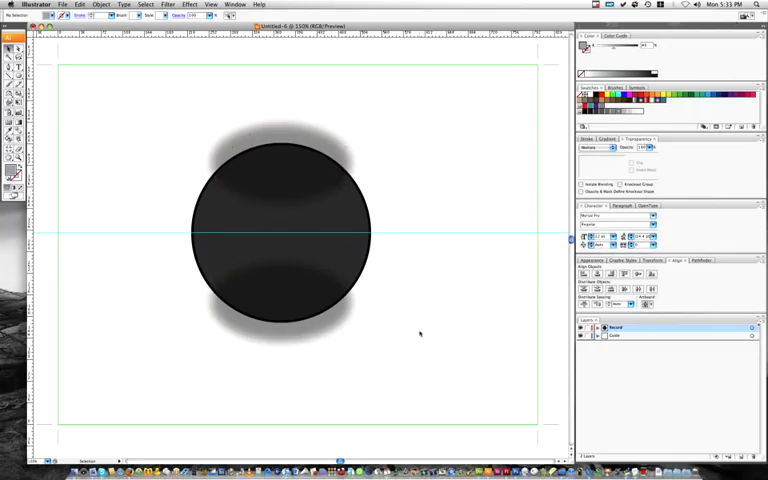
Paste a copy of the black circle in front and make it a clipping mask over the highlights
left_click(598, 328)
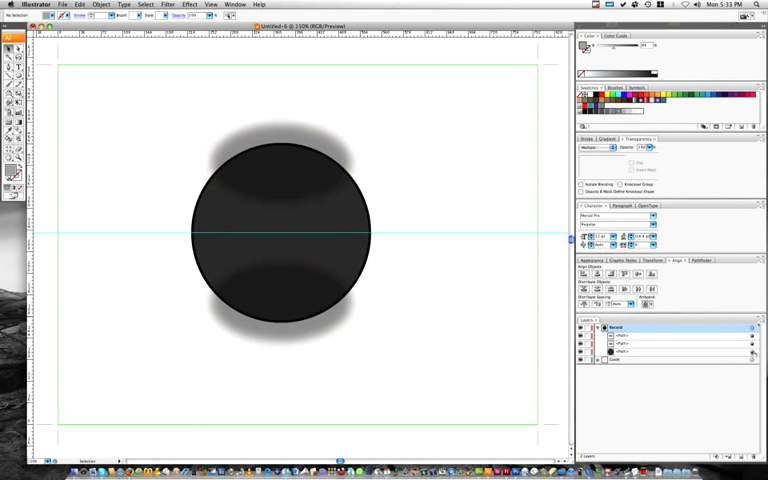
left_click(284, 234)
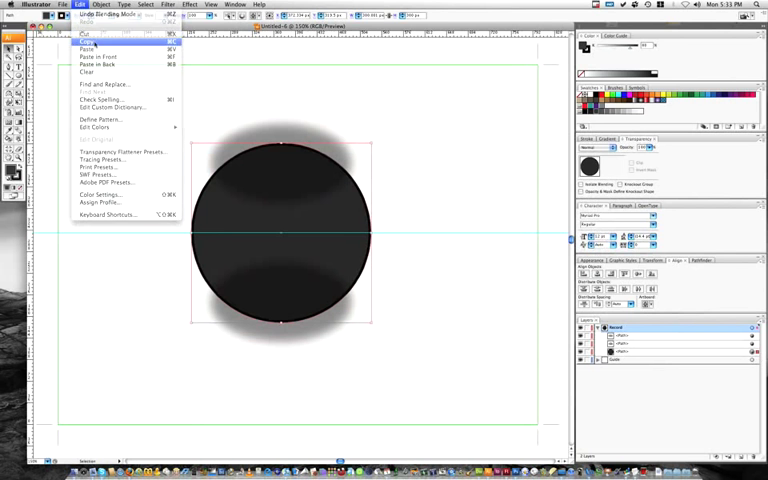
mouse_move(100, 56)
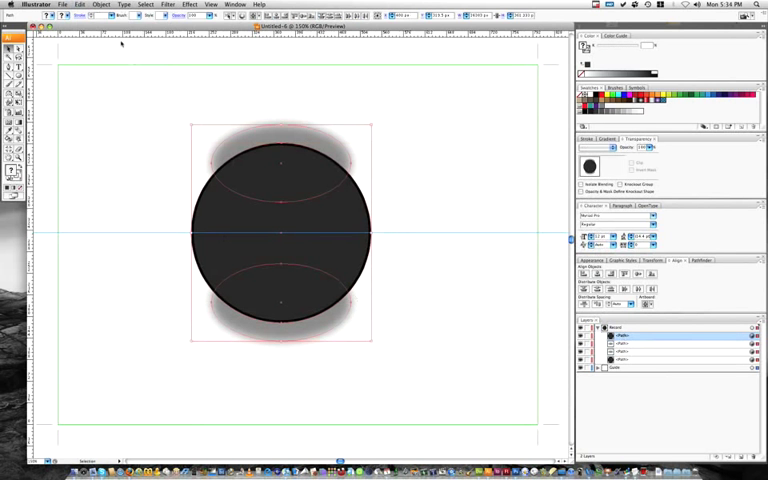
left_click(100, 4)
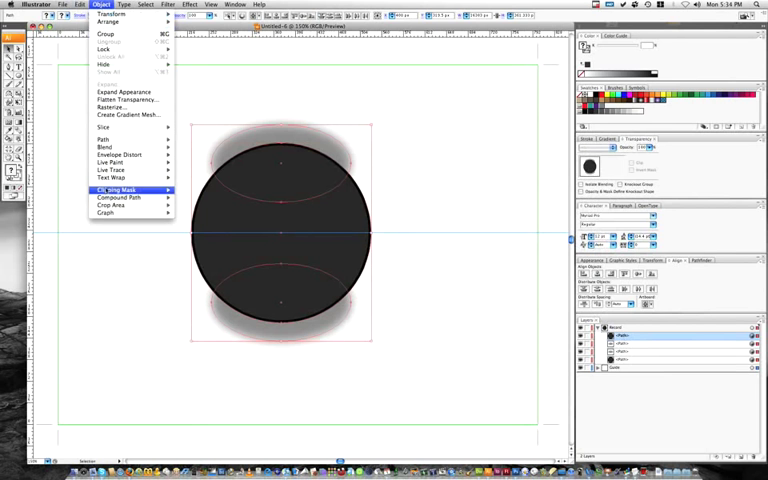
left_click(116, 190)
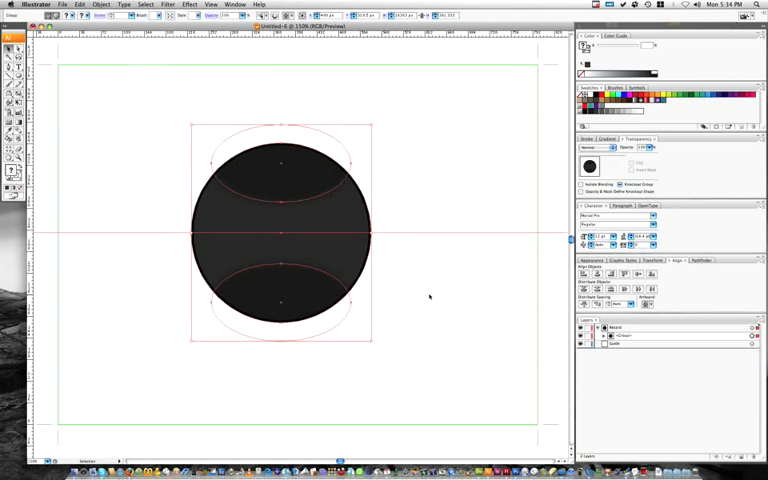
left_click(460, 364)
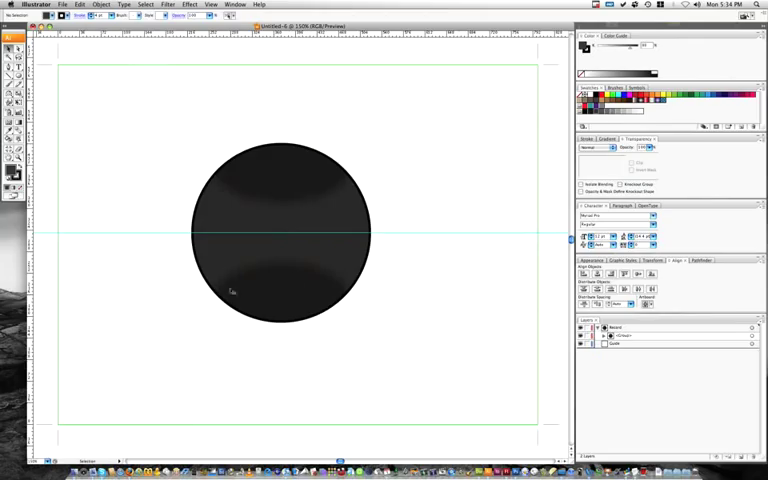
mouse_move(92, 174)
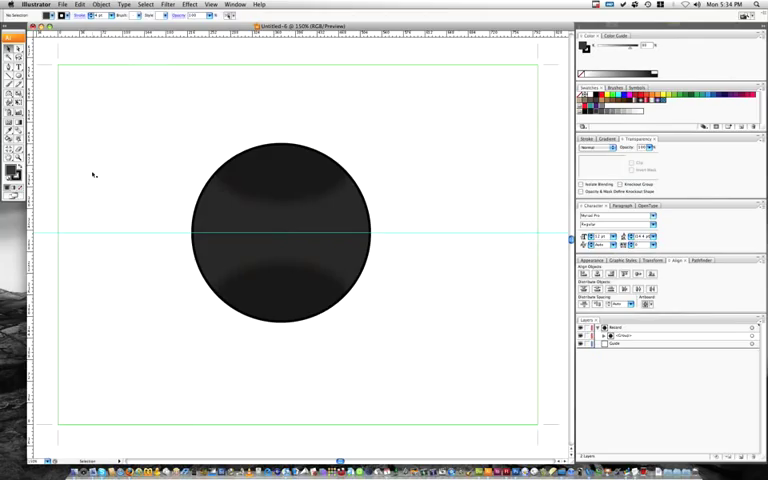
mouse_move(244, 204)
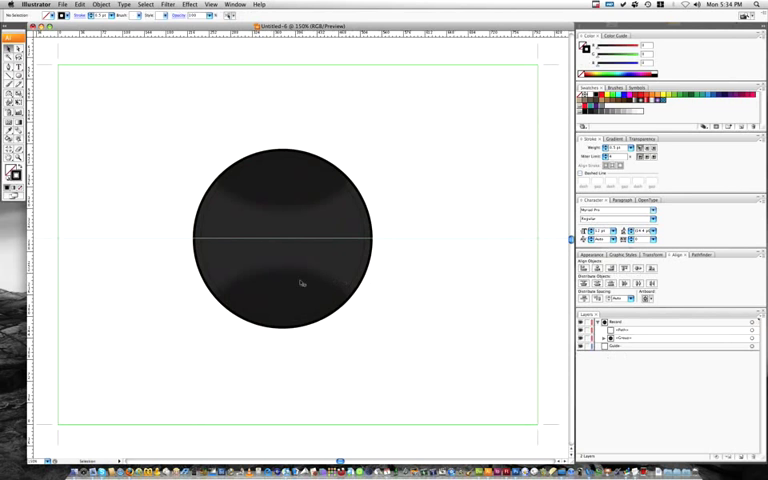
mouse_move(180, 214)
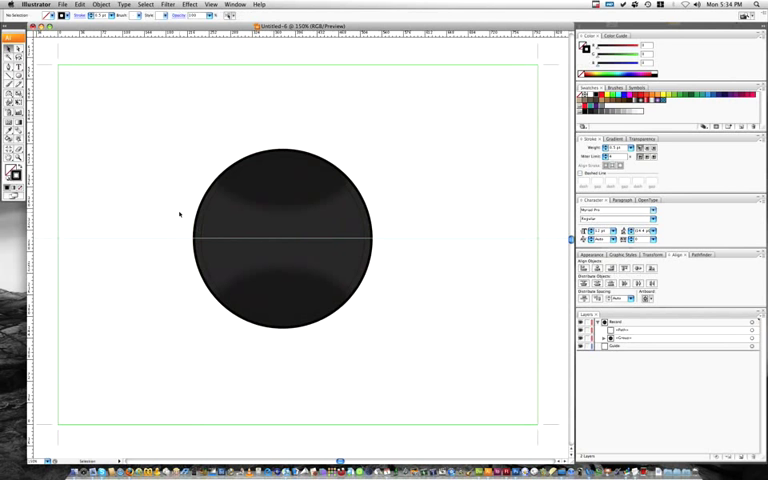
mouse_move(170, 200)
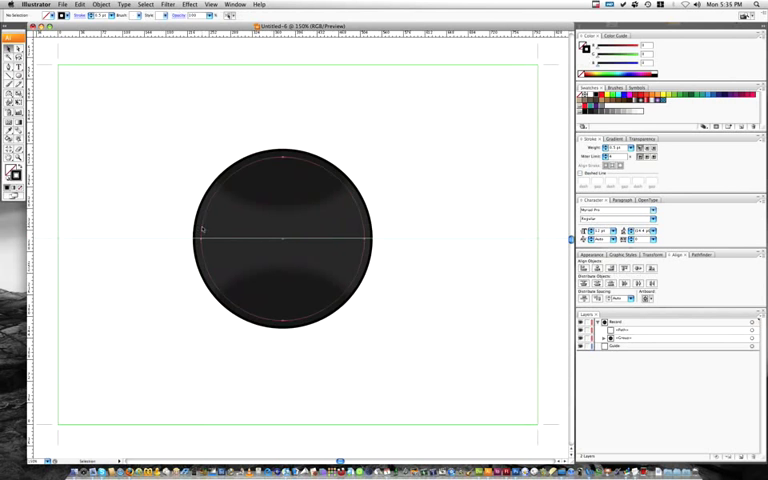
Duplicate and scale the thin inner ring repeatedly to build concentric groove rings
left_click(284, 238)
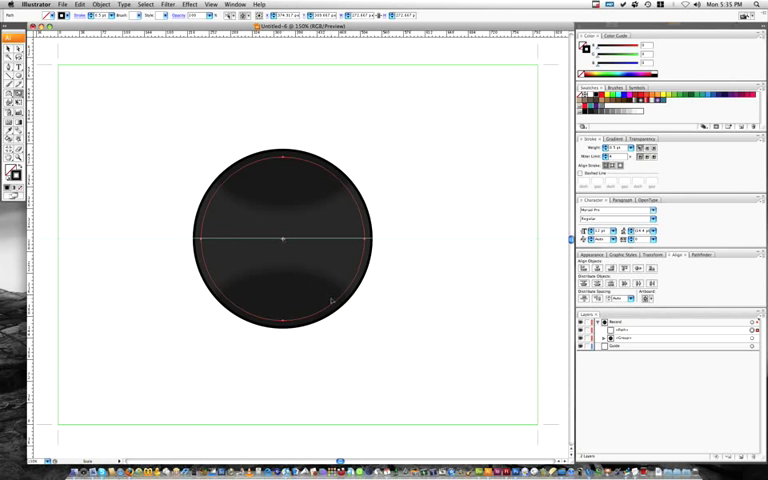
mouse_move(334, 302)
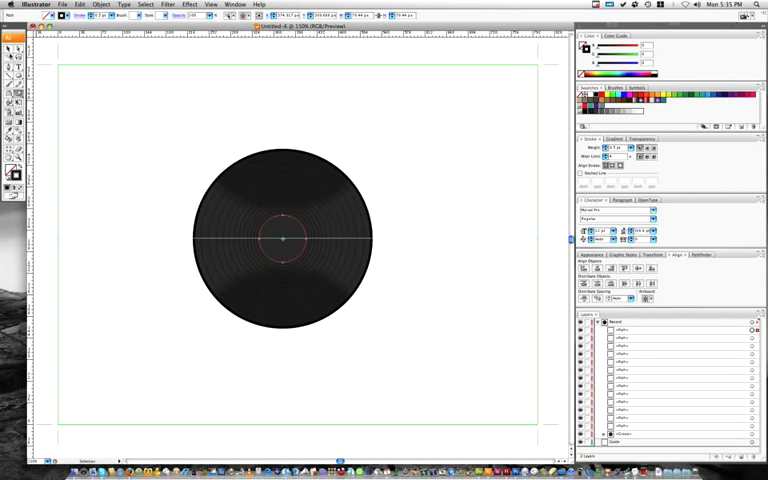
left_click(288, 236)
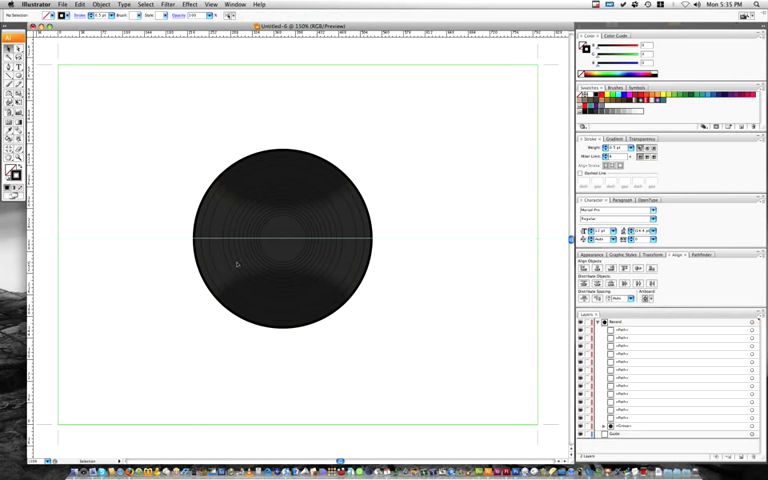
left_click(284, 238)
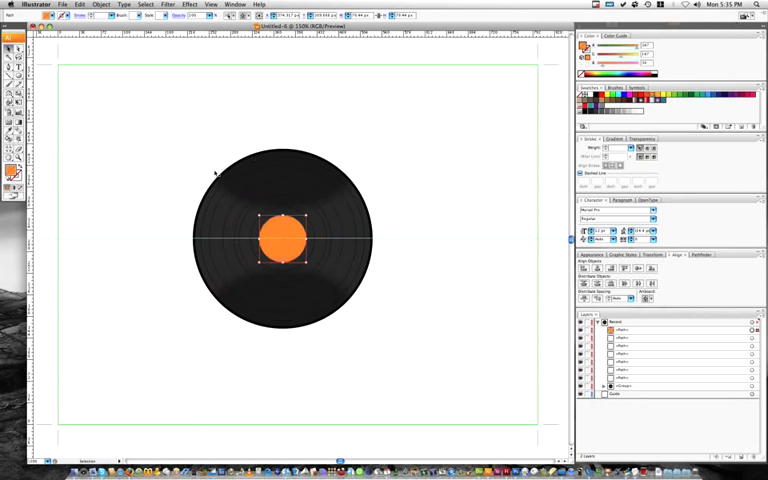
Add a black ring behind the orange centre label with a small spindle hole
left_click(284, 238)
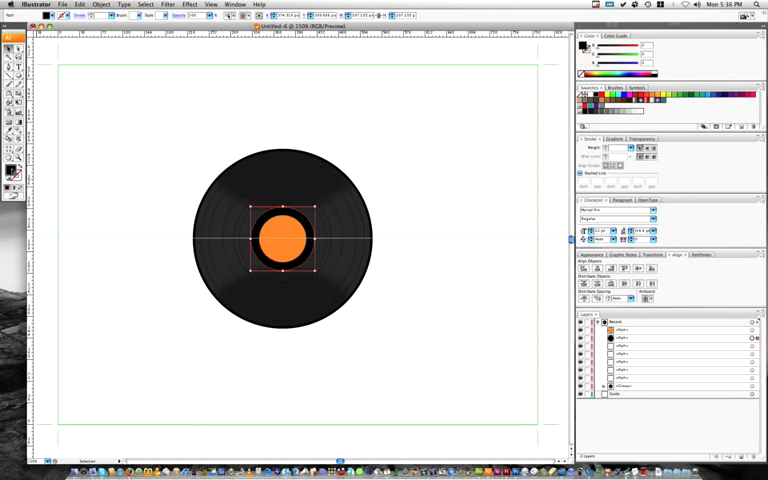
left_click(136, 198)
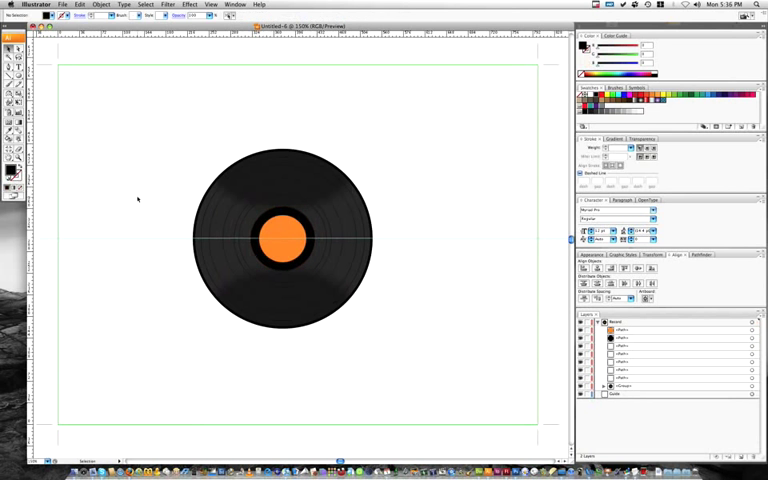
mouse_move(264, 244)
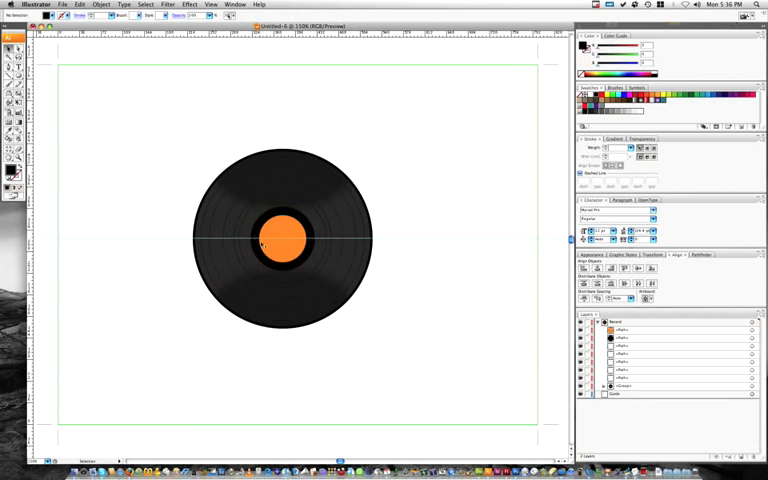
left_click(284, 240)
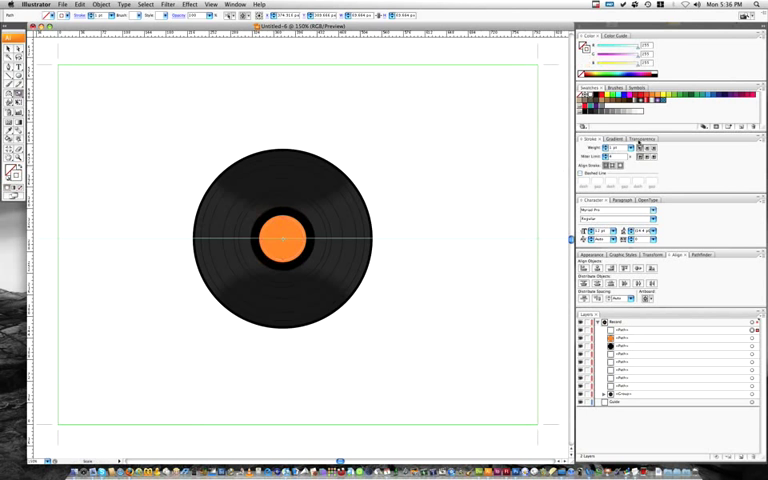
left_click(640, 140)
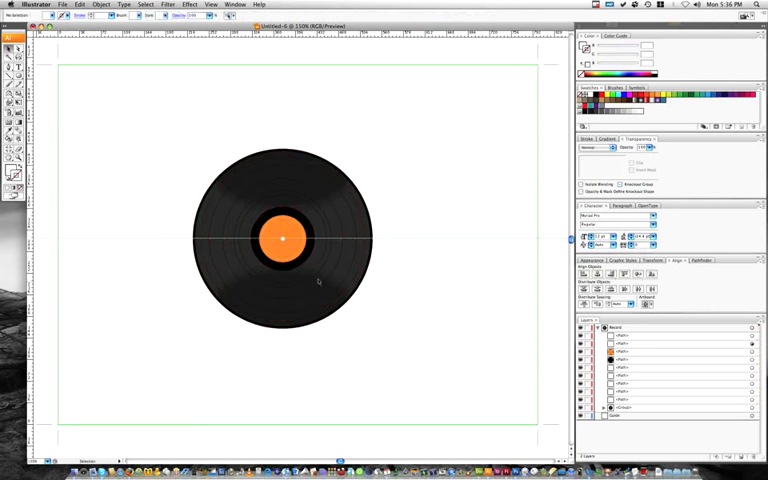
mouse_move(180, 264)
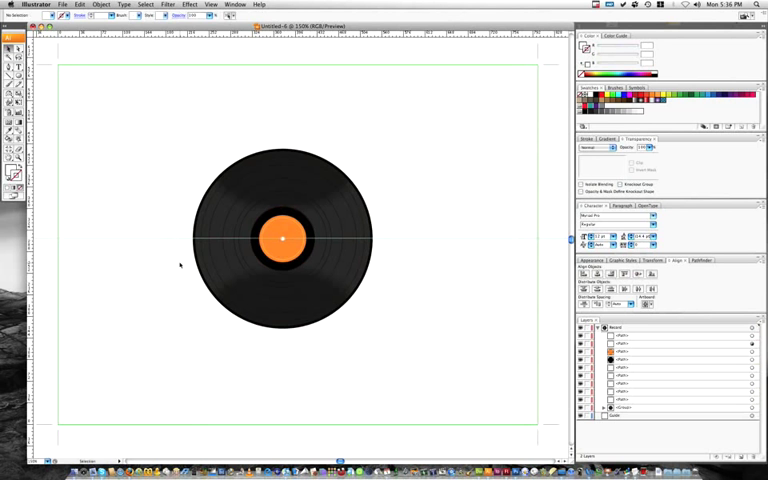
mouse_move(152, 224)
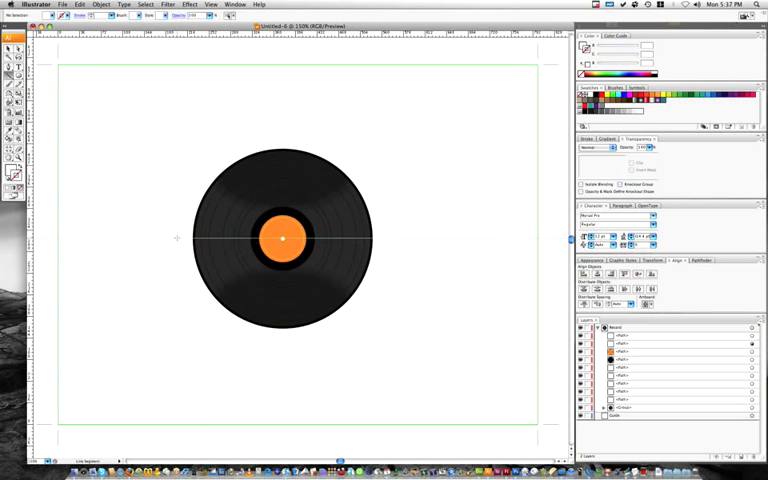
mouse_move(384, 238)
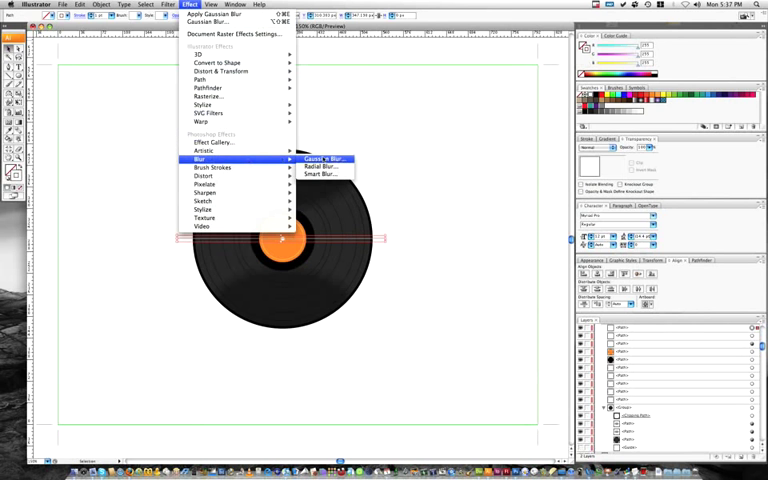
Apply a Gaussian blur to the horizontal highlight streak across the record
left_click(318, 160)
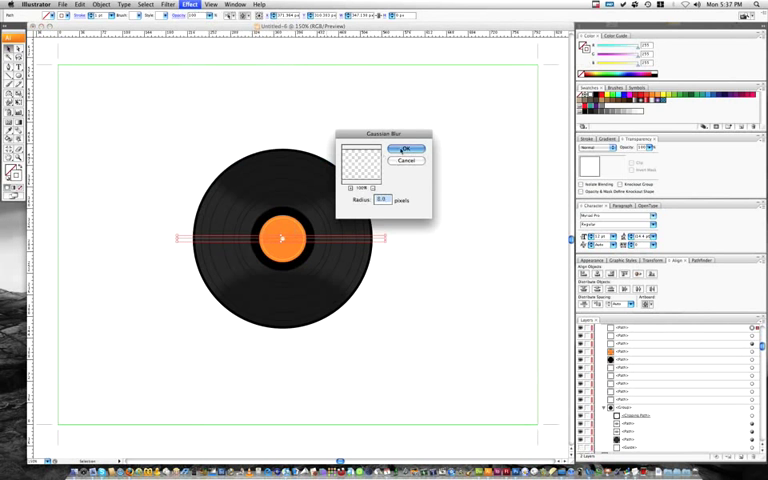
left_click(404, 148)
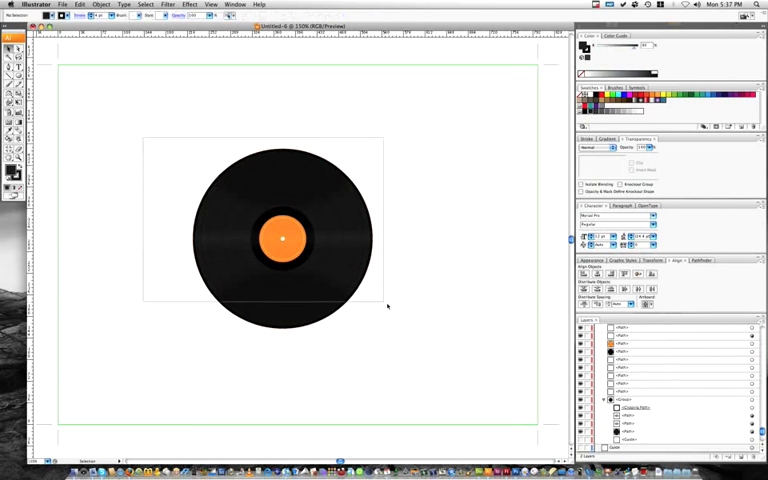
Select all the record artwork and rotate it -45 degrees
left_click(284, 238)
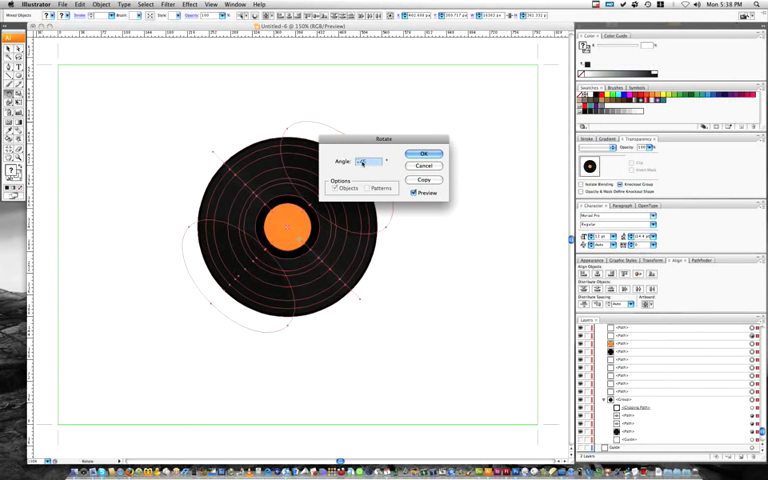
left_click(422, 152)
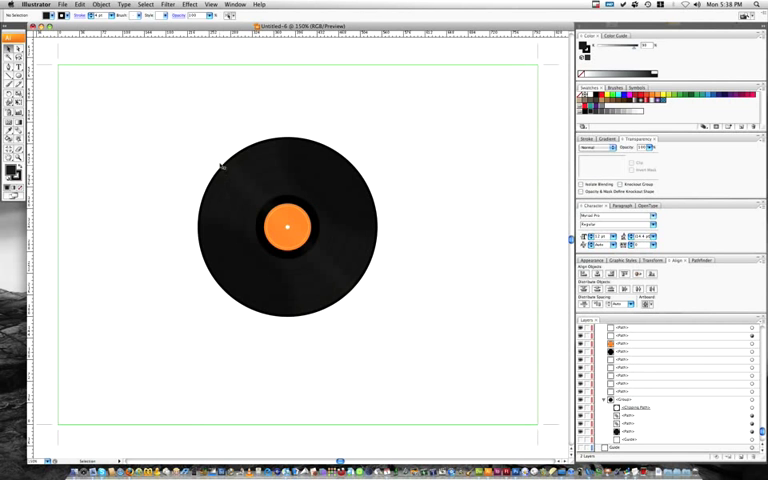
mouse_move(358, 220)
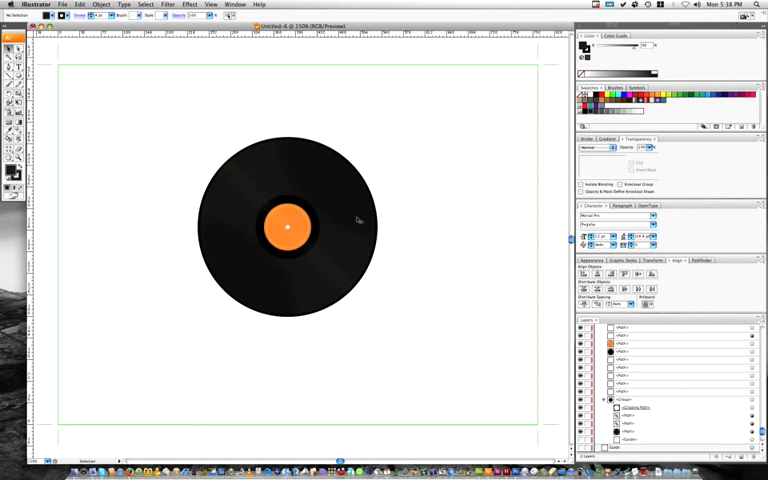